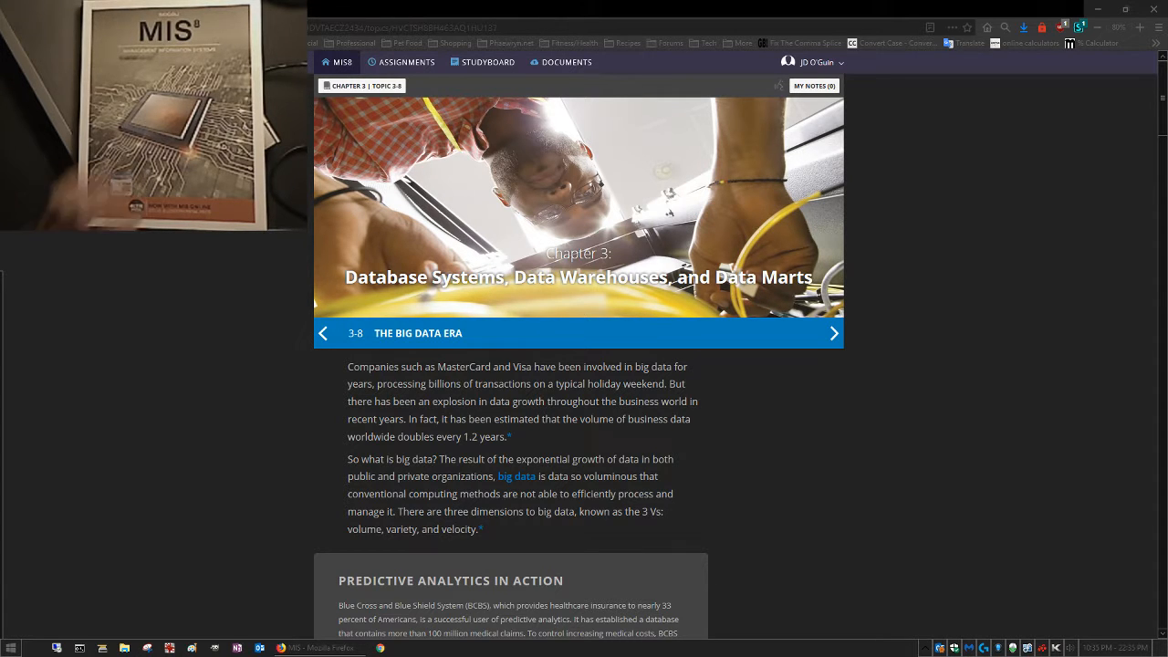
pyautogui.moveTo(59, 381)
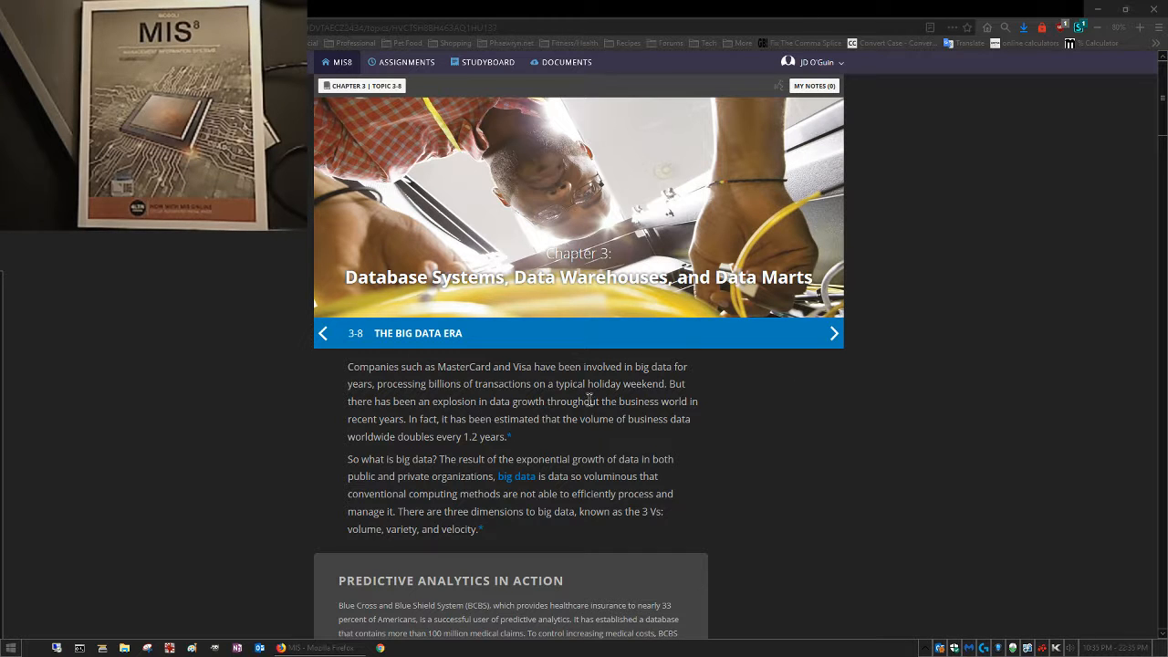
pyautogui.moveTo(252, 313)
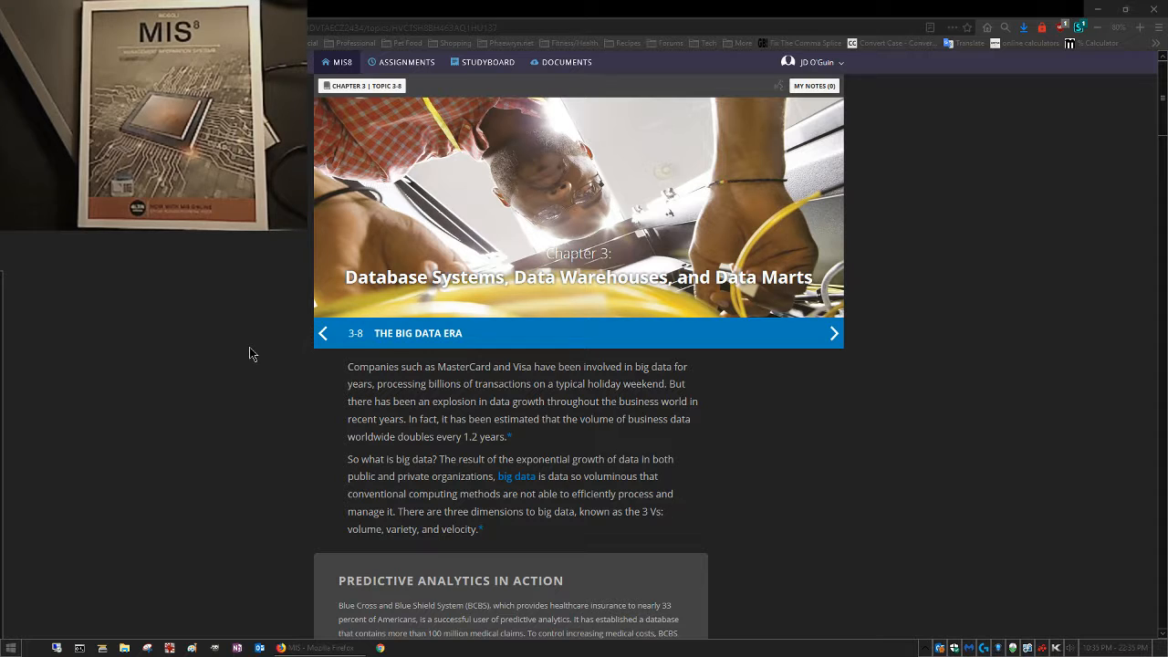
pyautogui.scroll(-3)
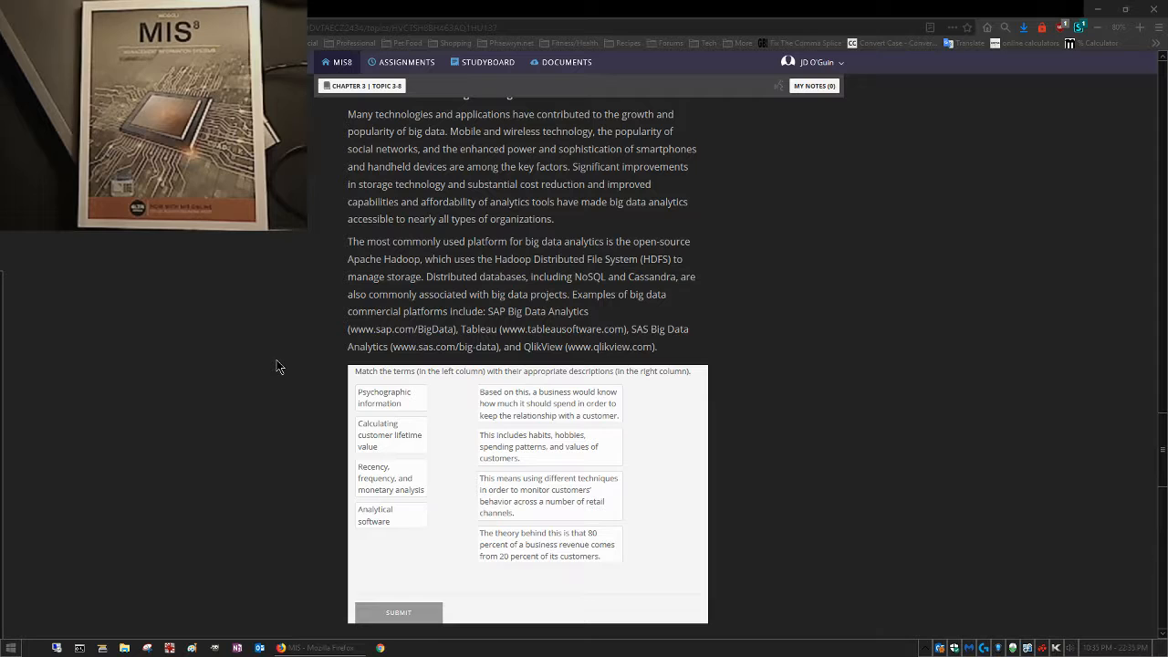
pyautogui.moveTo(516, 406)
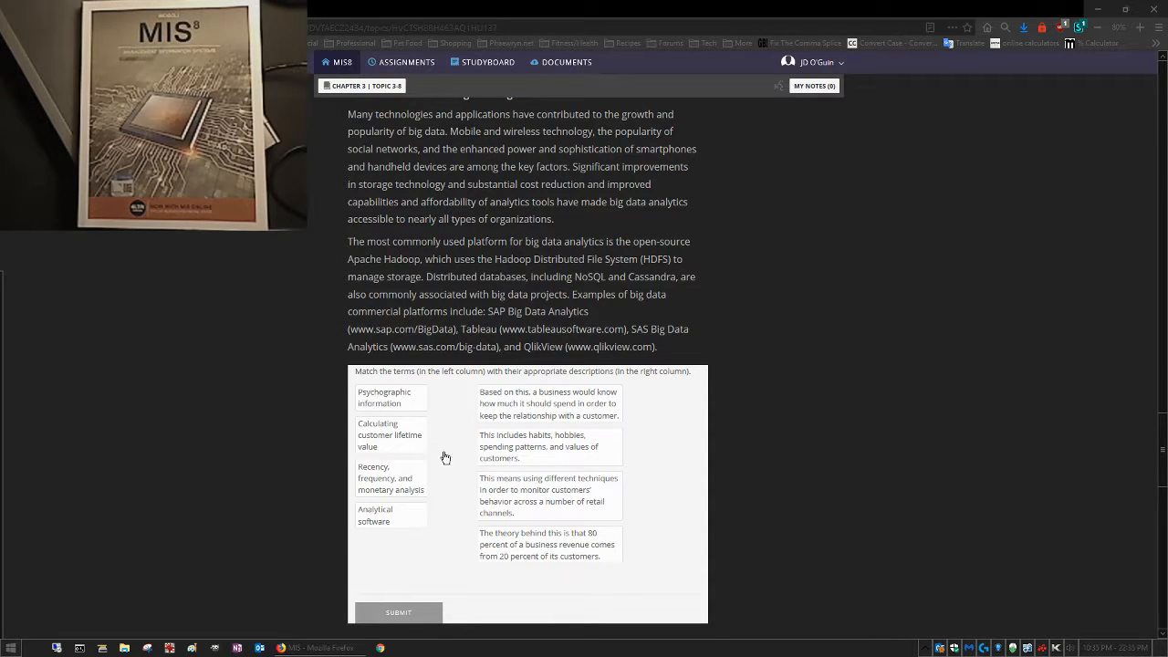
pyautogui.moveTo(689, 453)
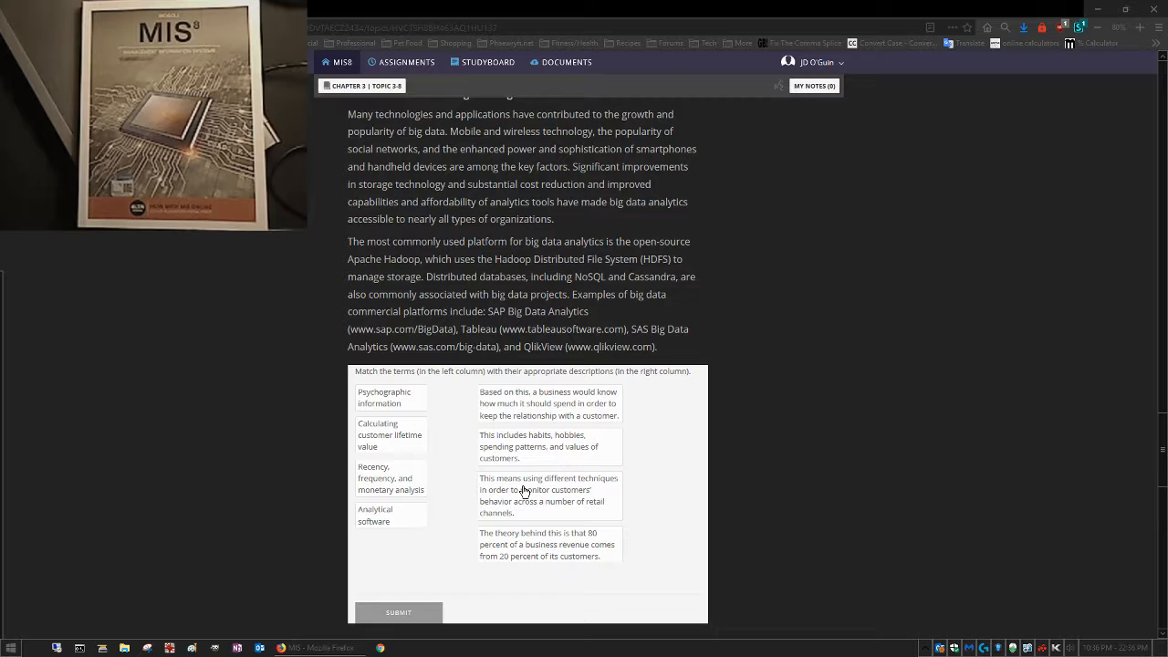
pyautogui.moveTo(801, 470)
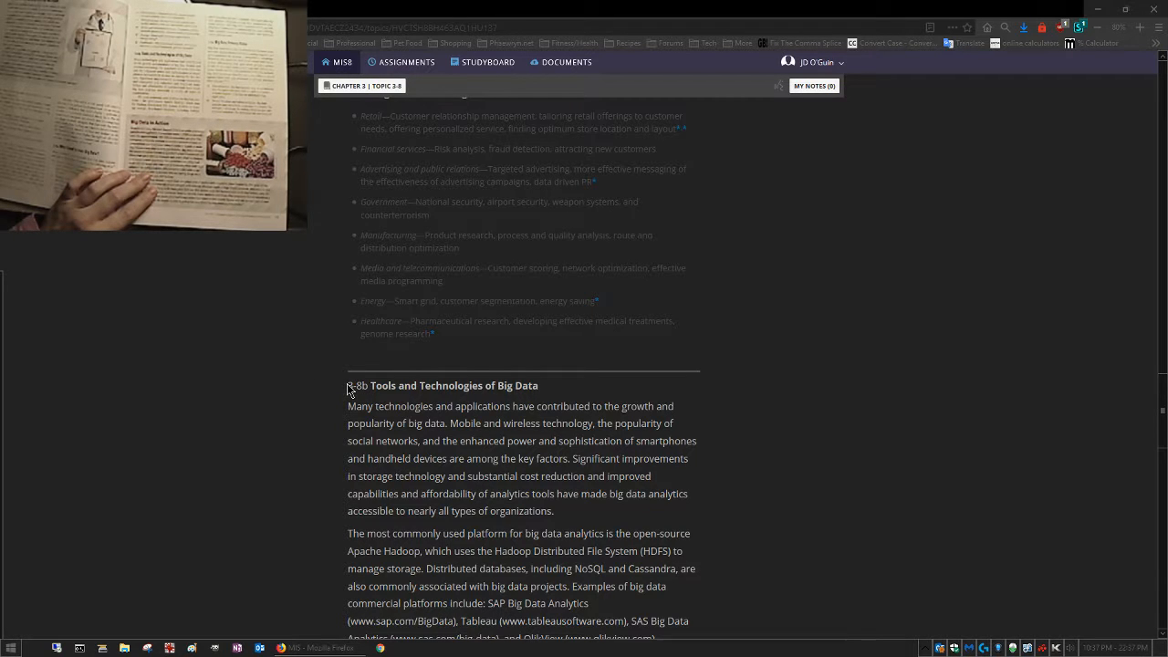
pyautogui.moveTo(313, 412)
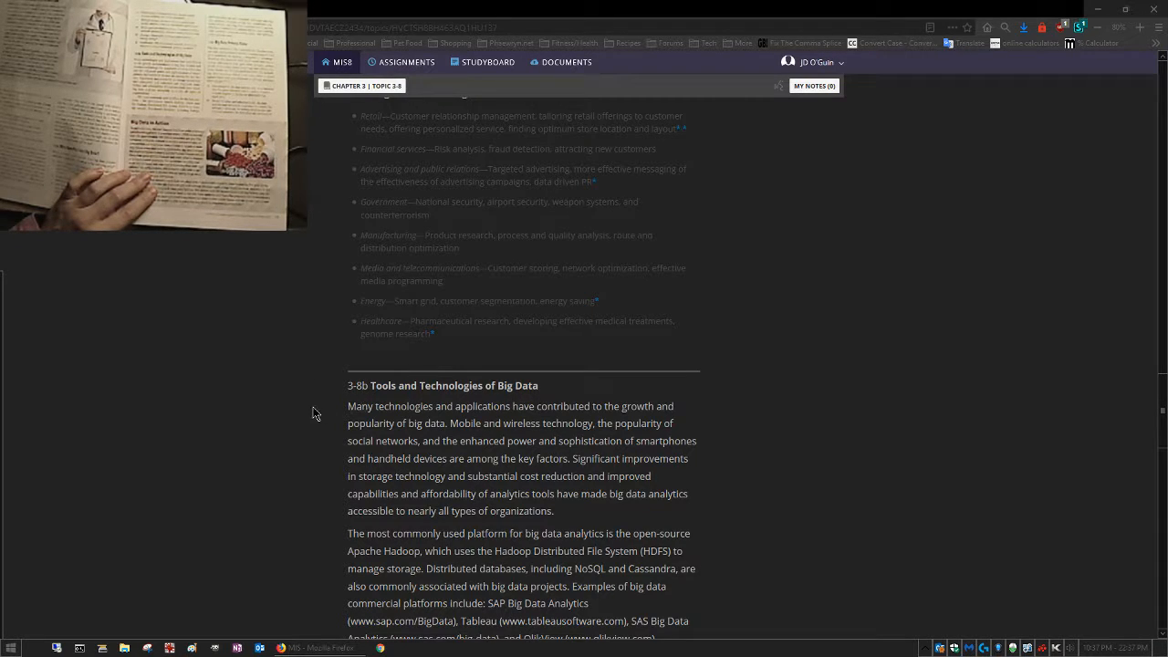
pyautogui.scroll(-3)
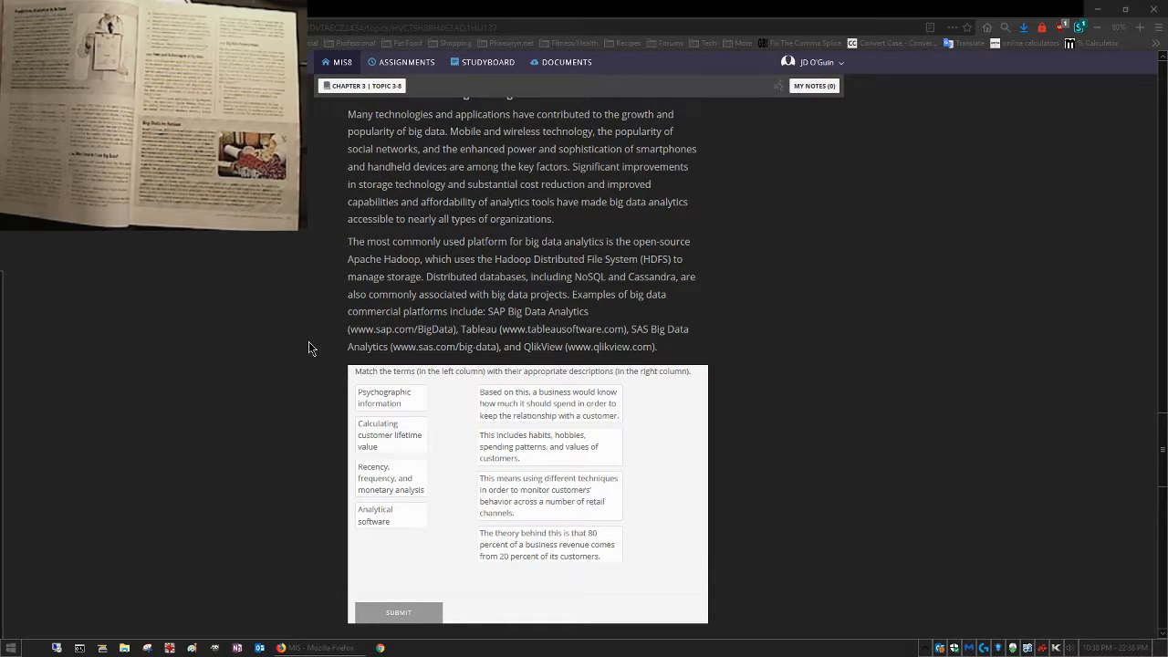
pyautogui.moveTo(410, 368)
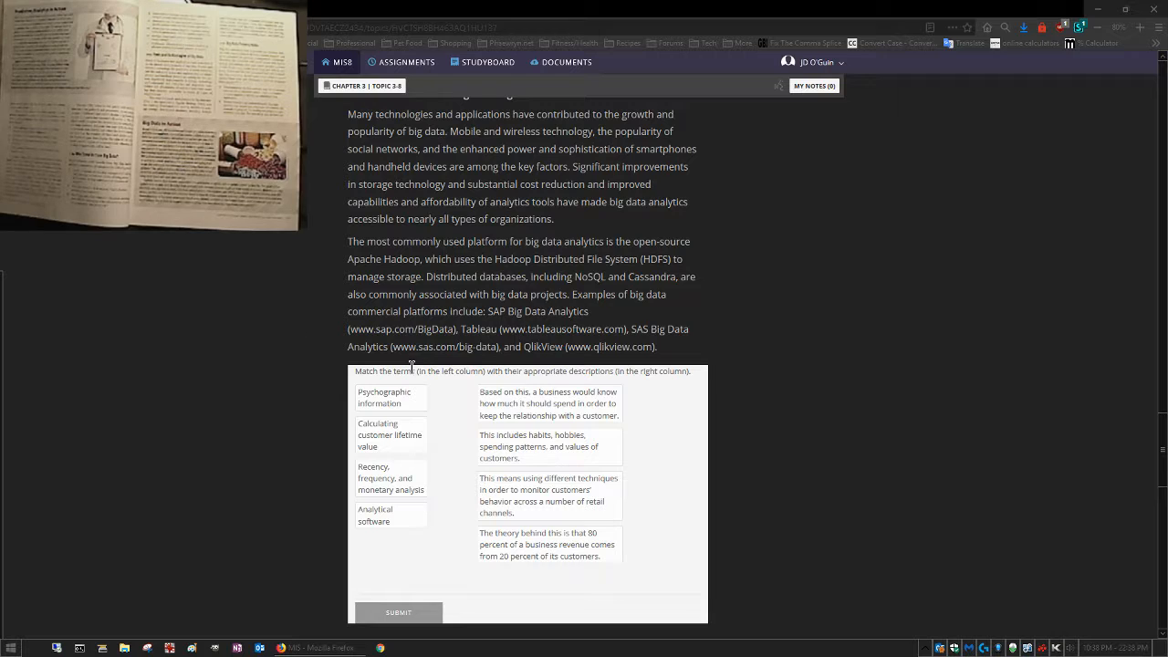
pyautogui.moveTo(231, 427)
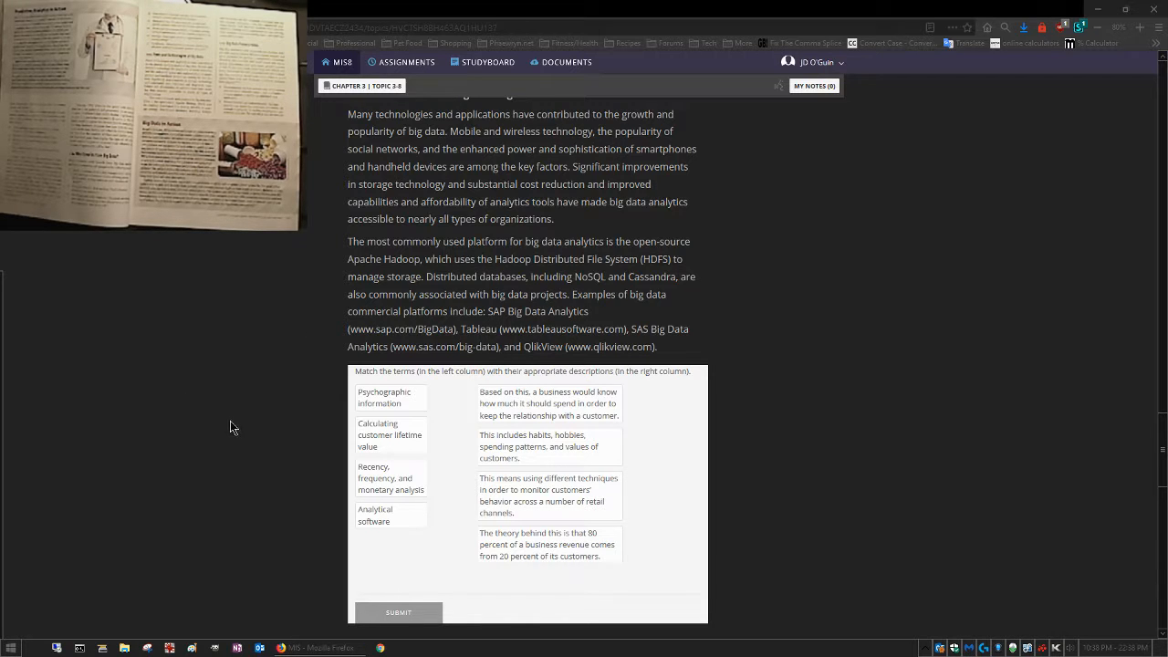
pyautogui.moveTo(238, 279)
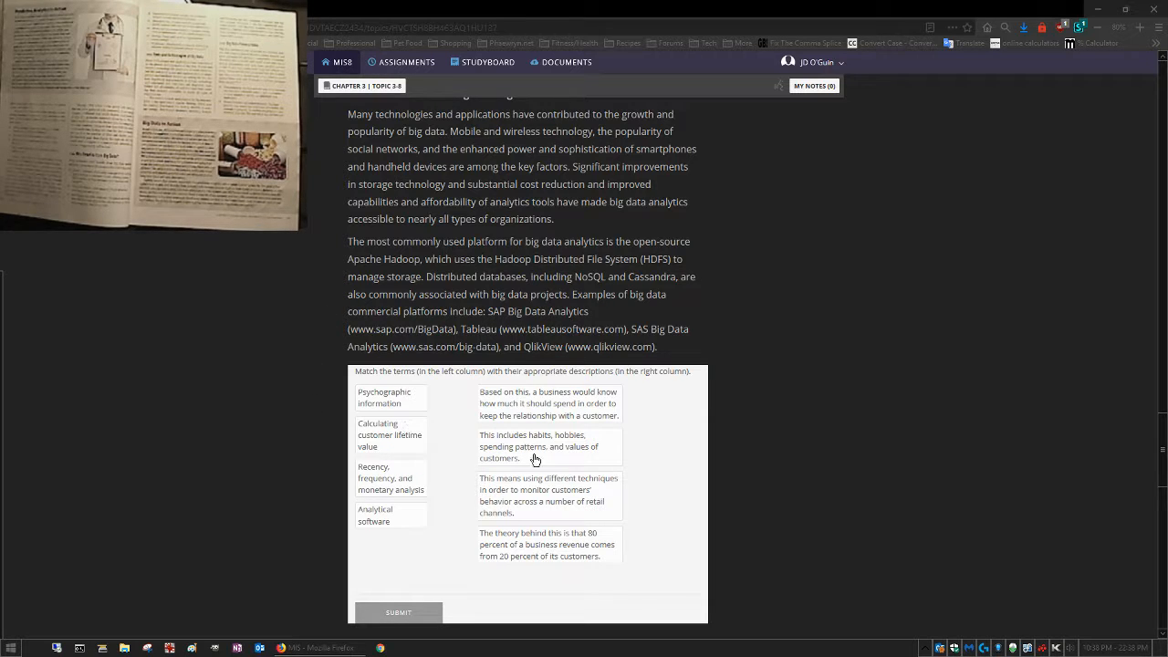
pyautogui.moveTo(525, 475)
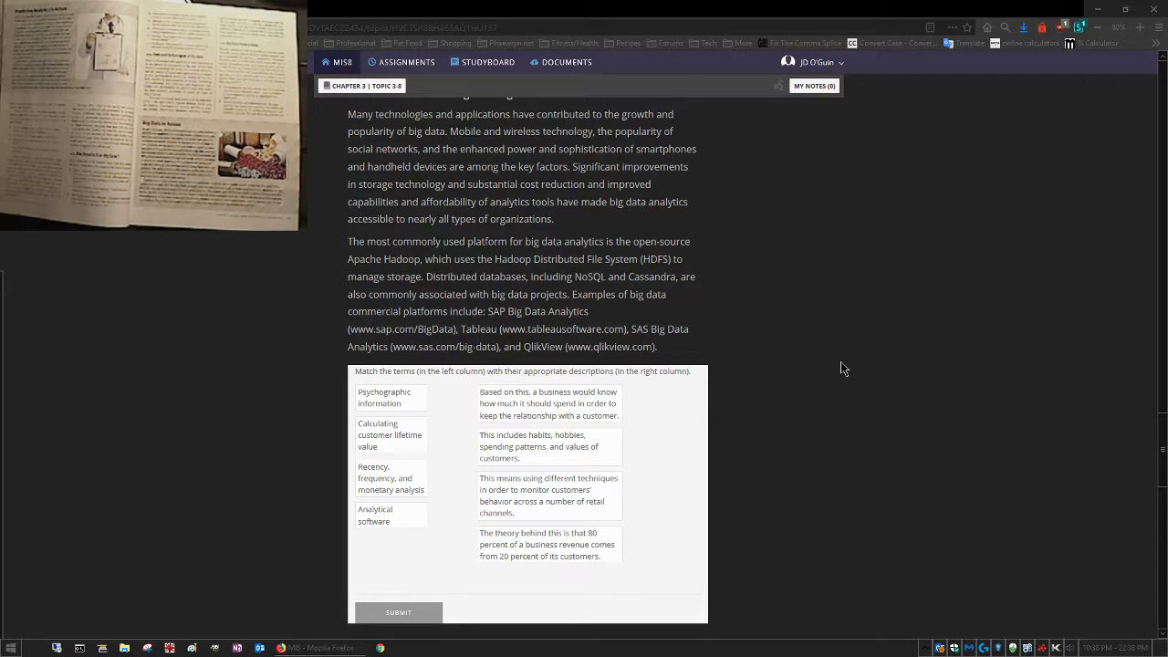
pyautogui.moveTo(534, 431)
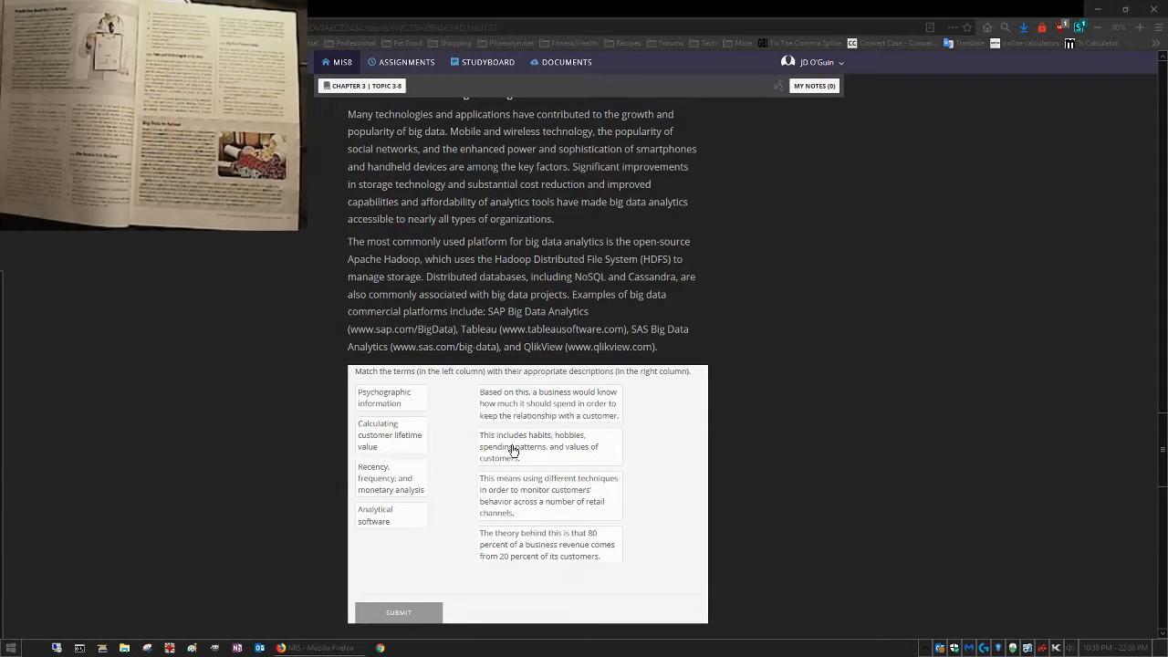
pyautogui.moveTo(278, 481)
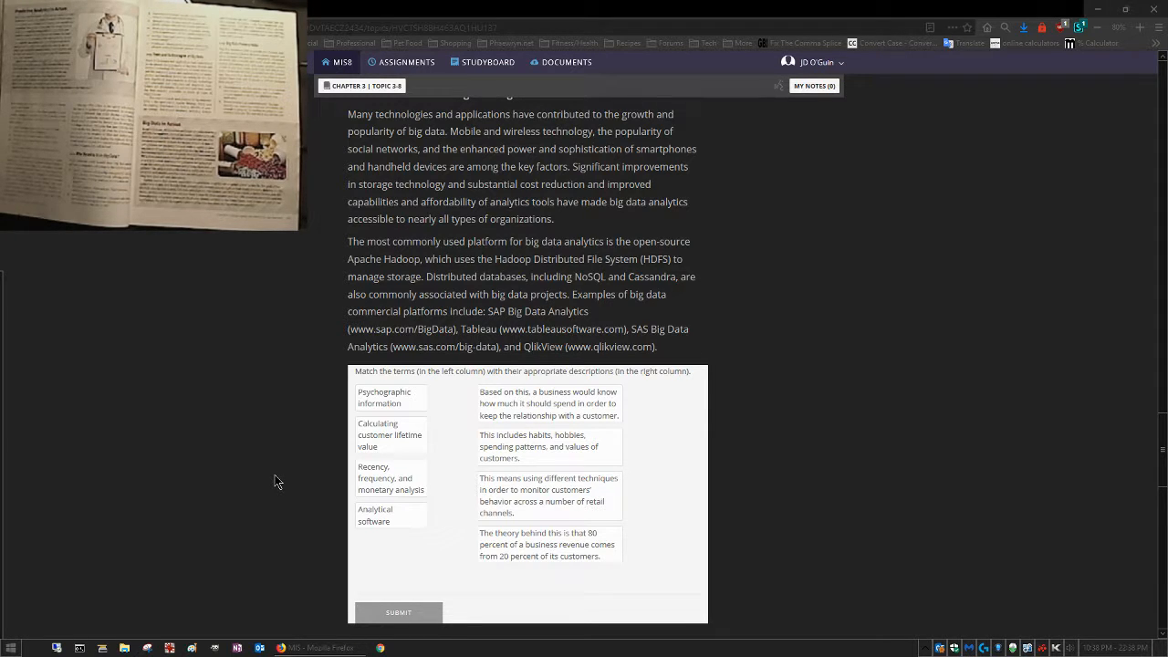
pyautogui.moveTo(476, 419)
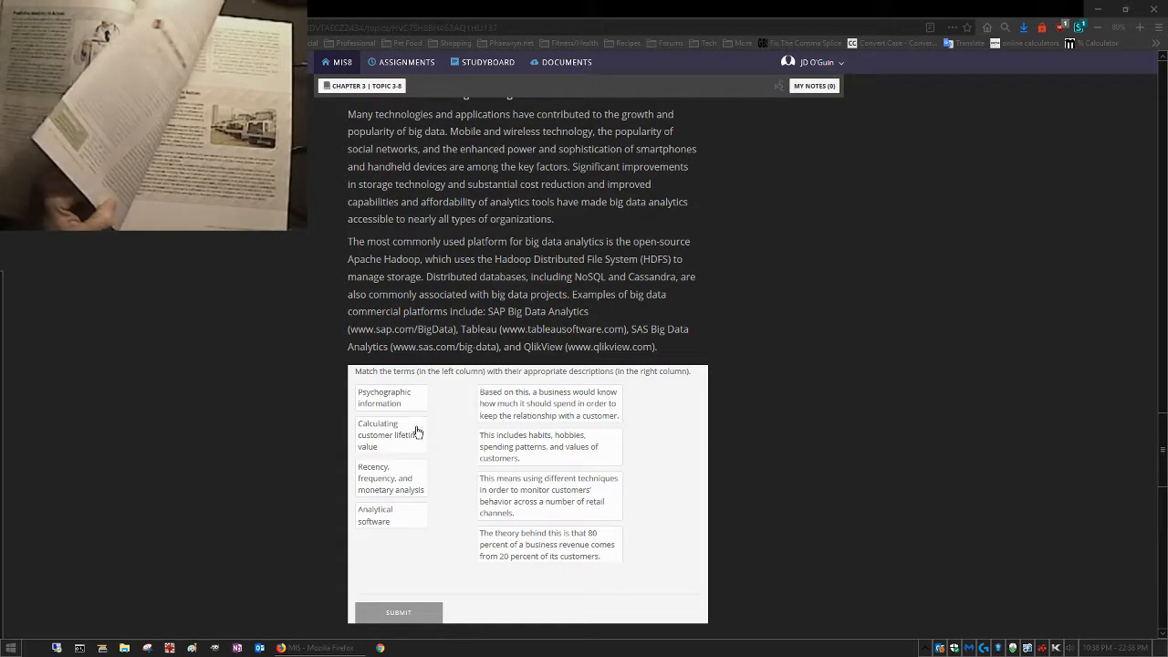
pyautogui.moveTo(523, 439)
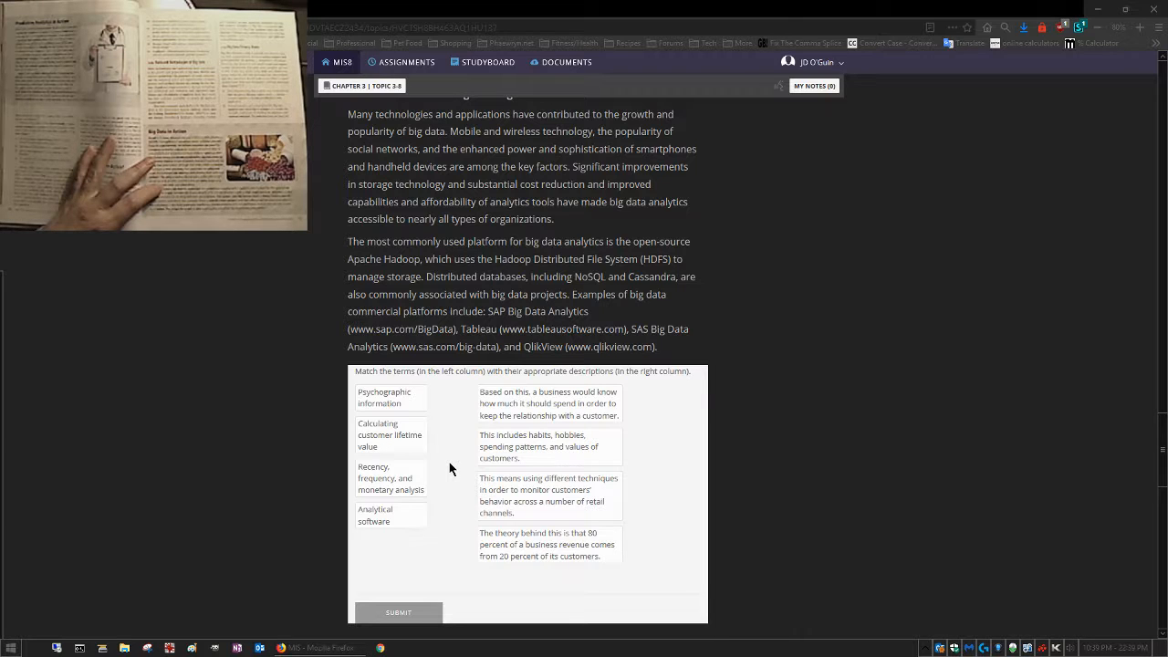
pyautogui.moveTo(116, 457)
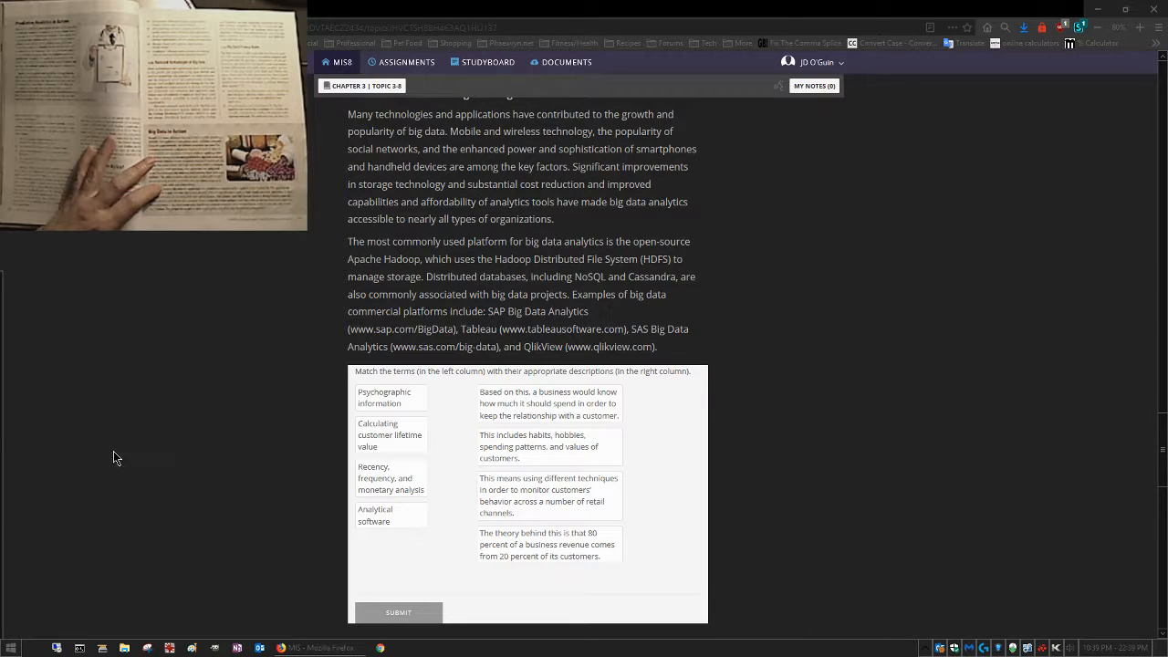